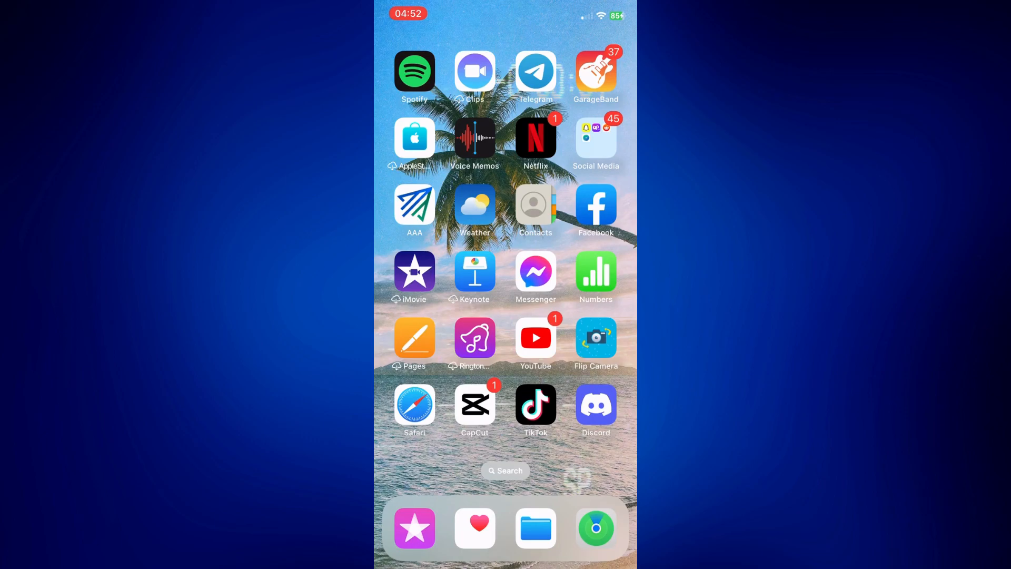
# Launch Safari and load the Chip Bot website chipbot.gg from the address bar search
pyautogui.click(415, 410)
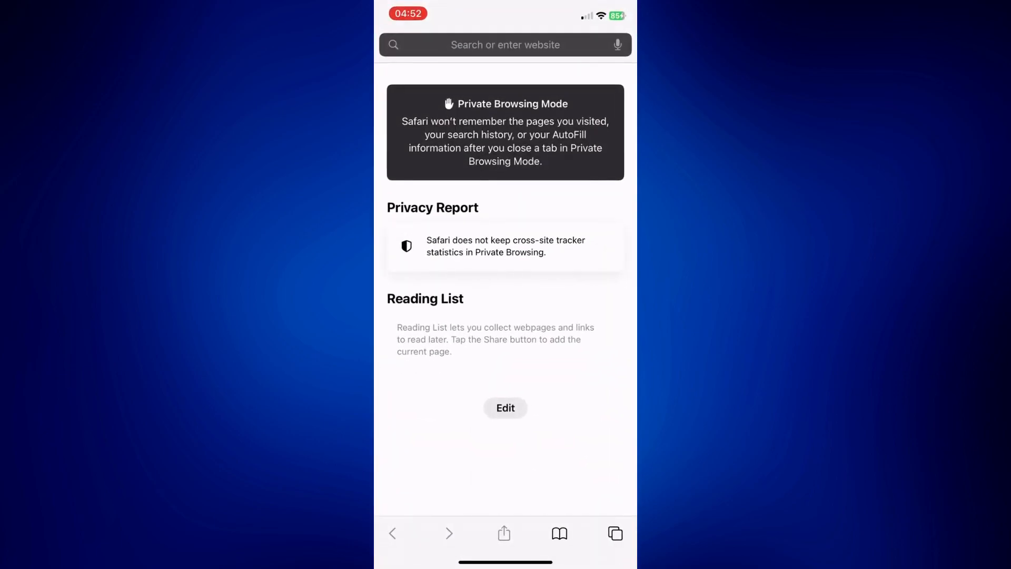
pyautogui.write('hipbot.')
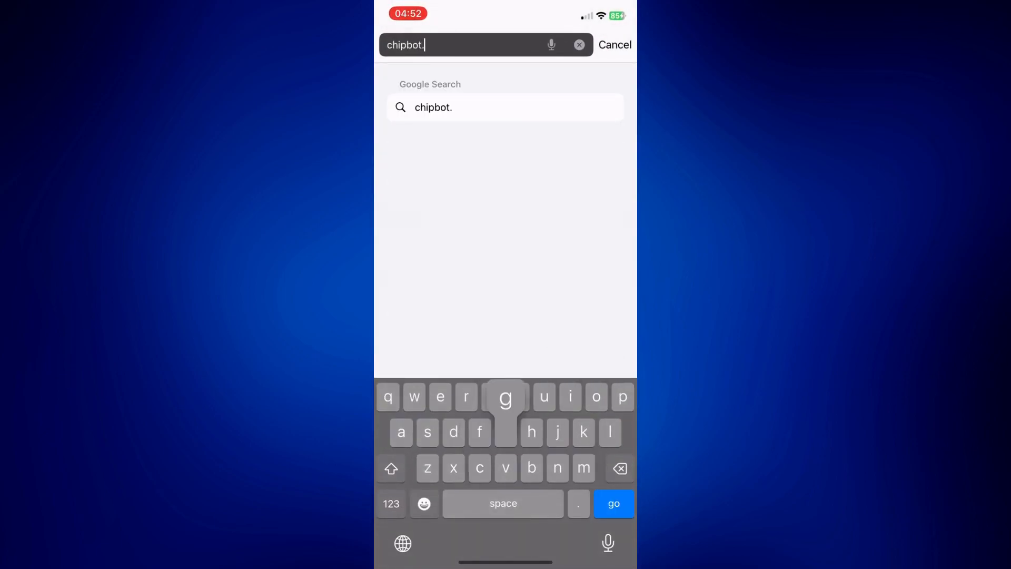
pyautogui.click(613, 503)
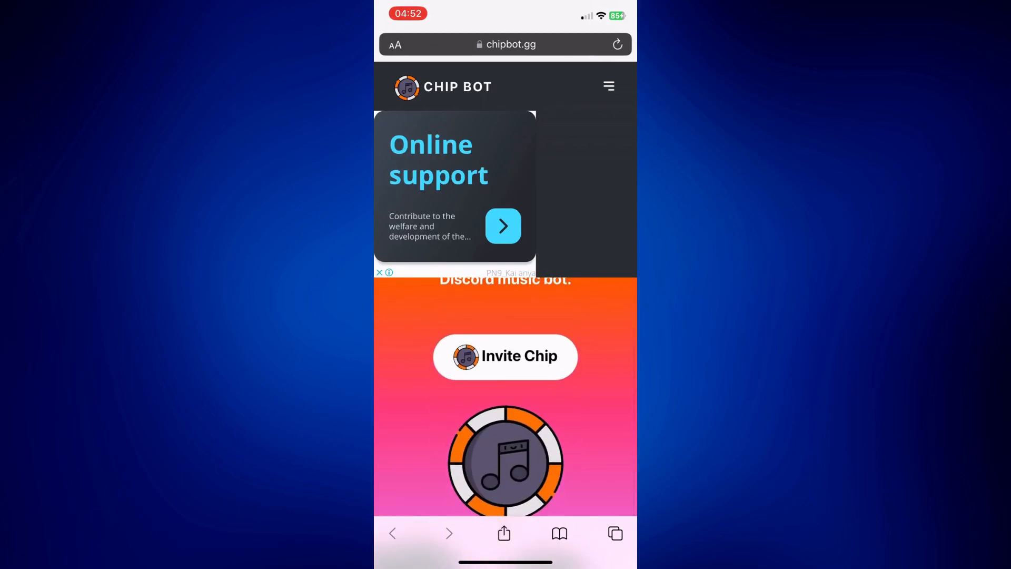
pyautogui.click(504, 356)
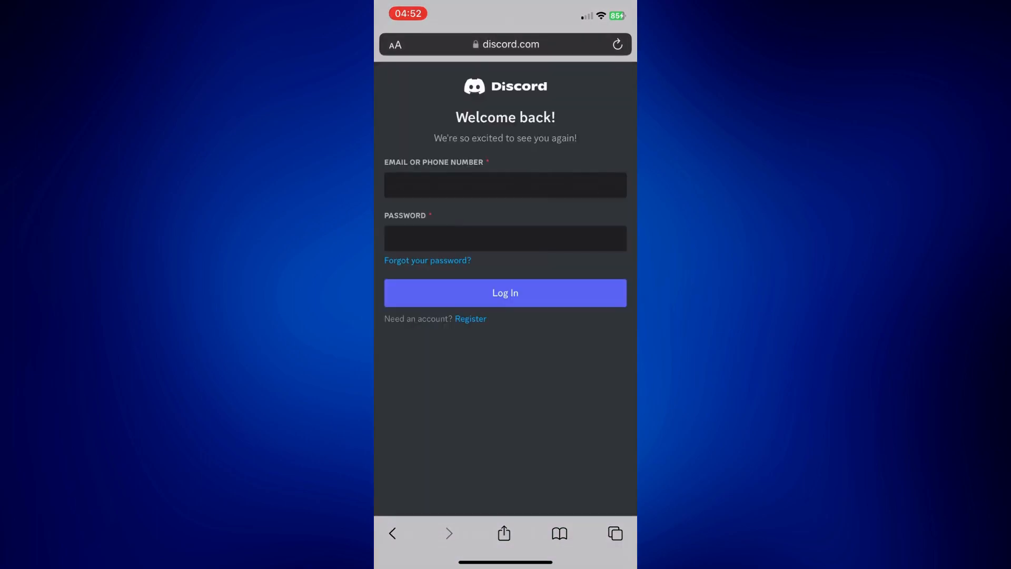
pyautogui.click(505, 184)
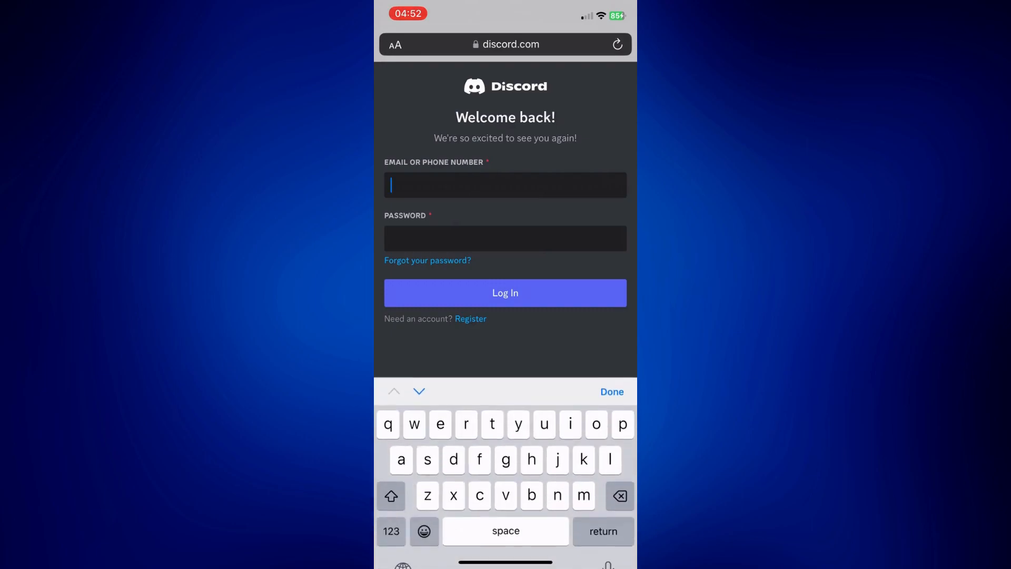
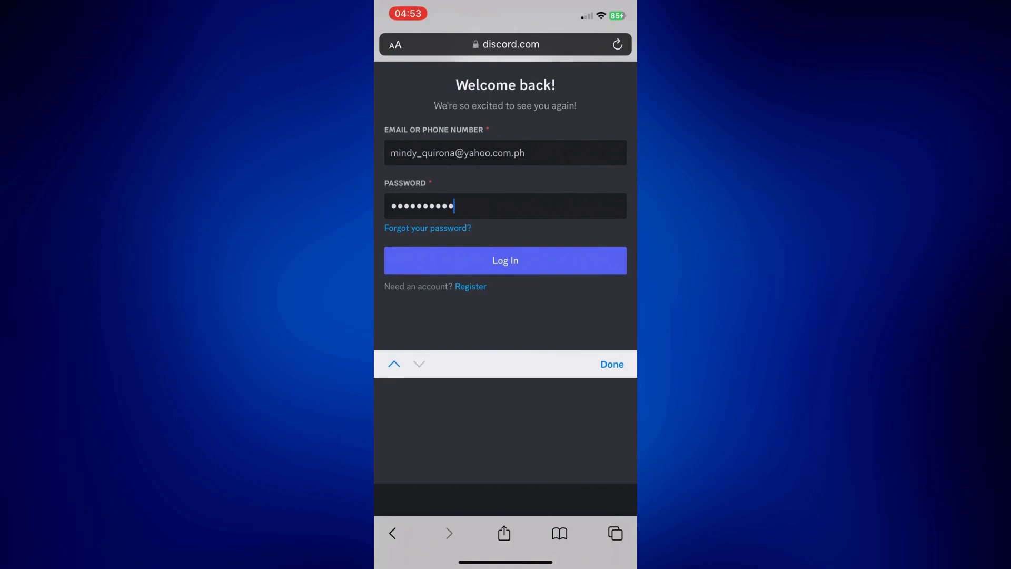
pyautogui.click(505, 260)
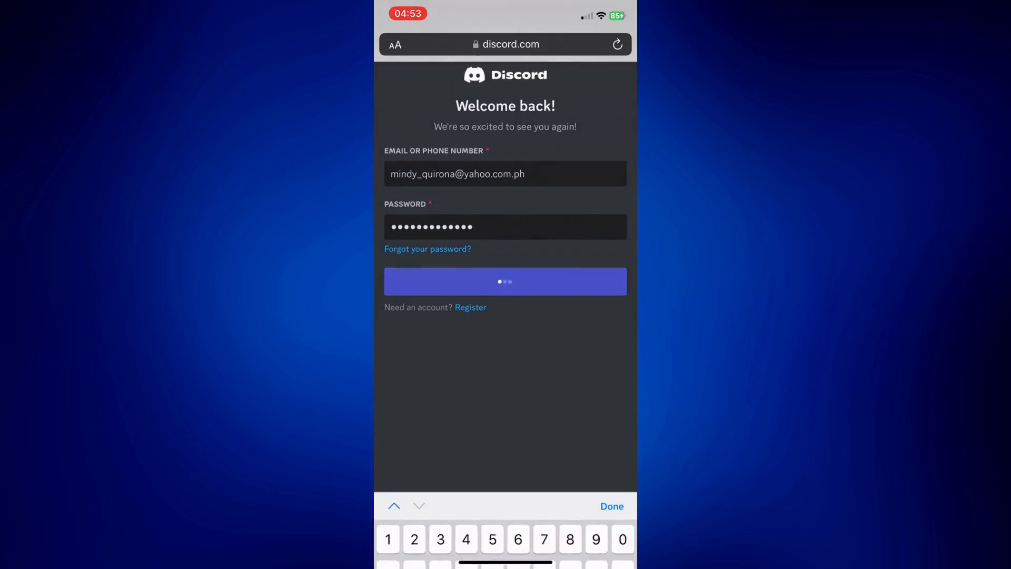
pyautogui.click(504, 280)
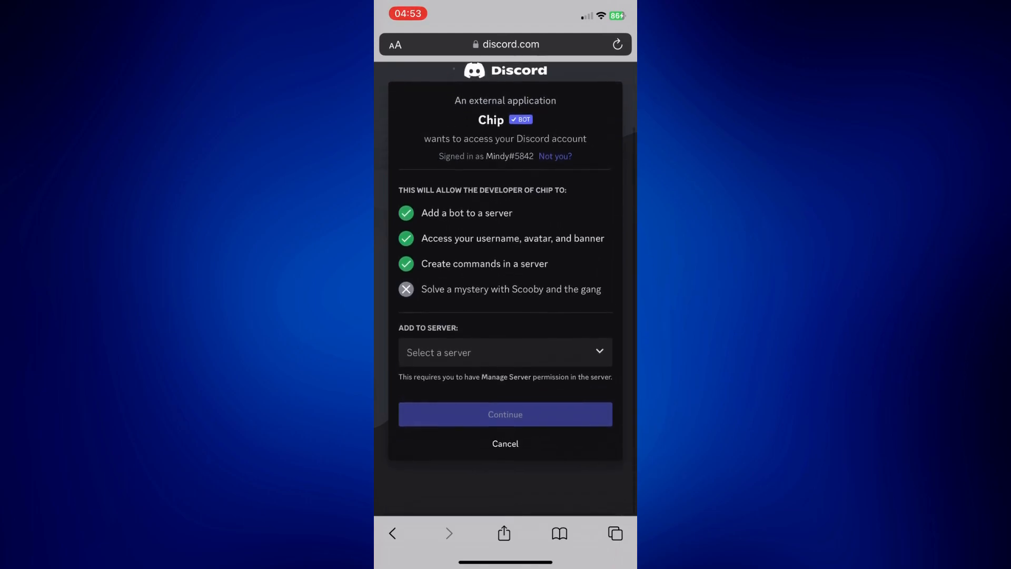
pyautogui.click(505, 352)
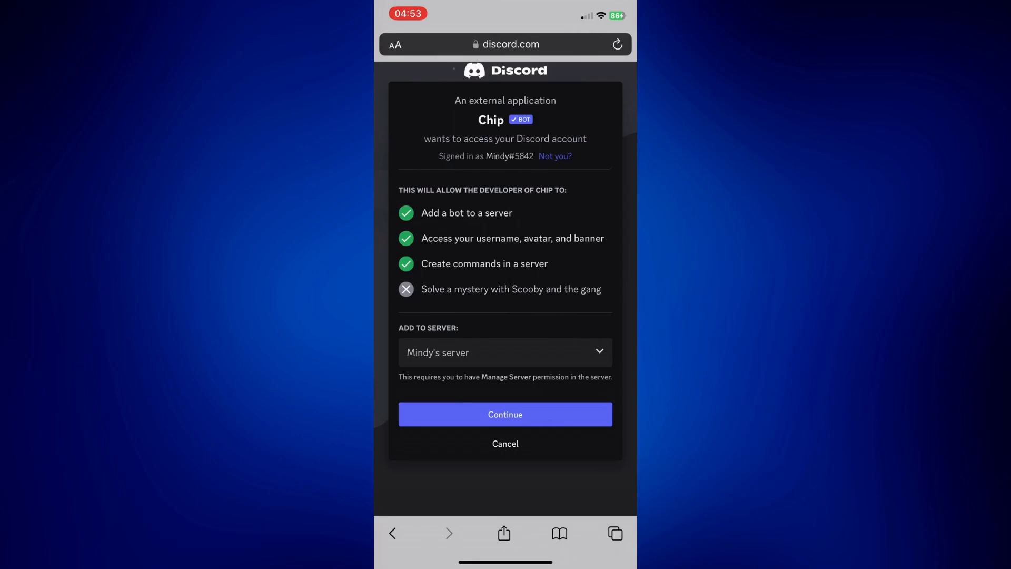
pyautogui.click(504, 414)
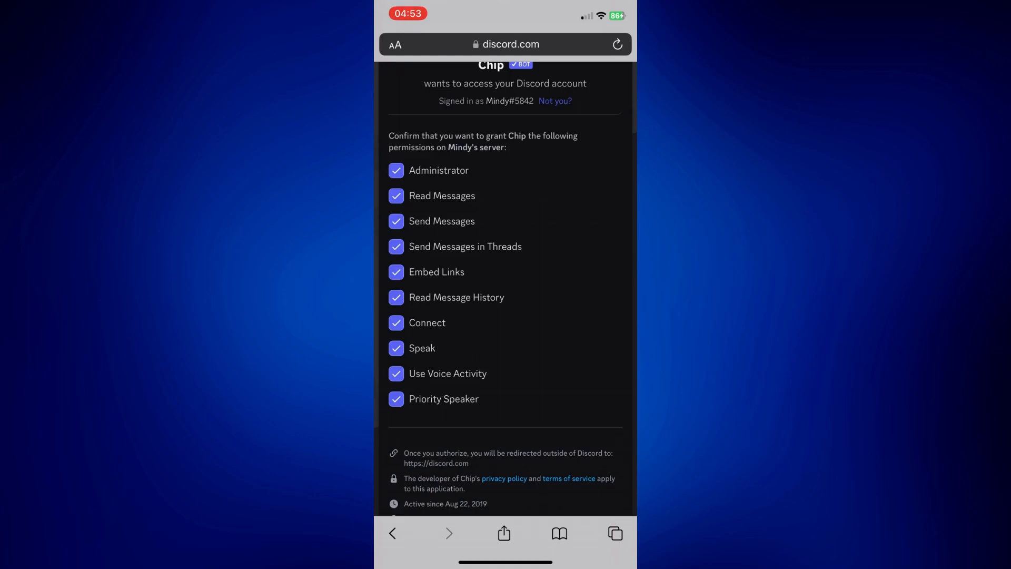
# Authorize Chip with all its requested permissions, reaching the human verification check
pyautogui.scroll(-3)
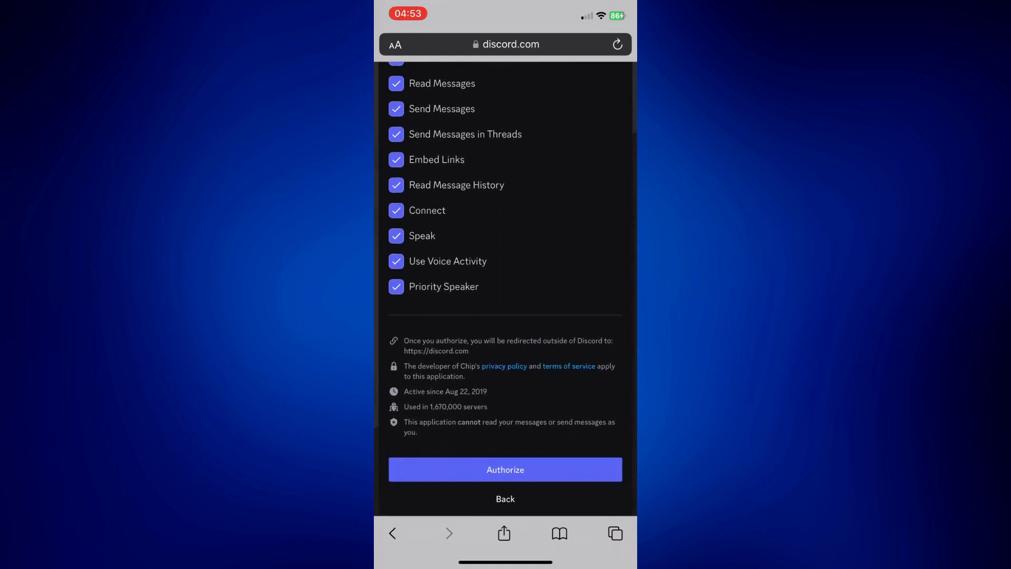
pyautogui.click(504, 469)
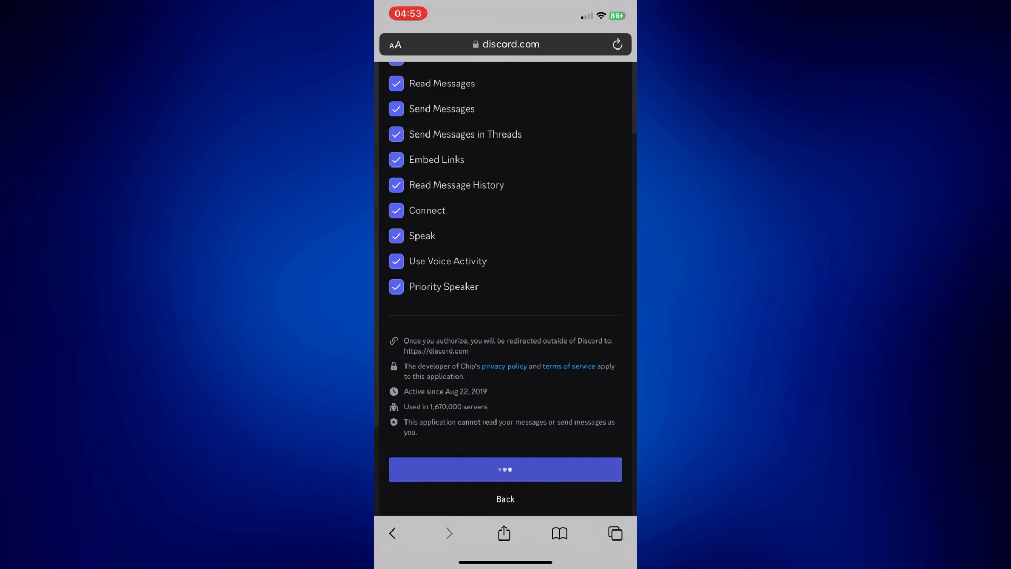
pyautogui.click(505, 469)
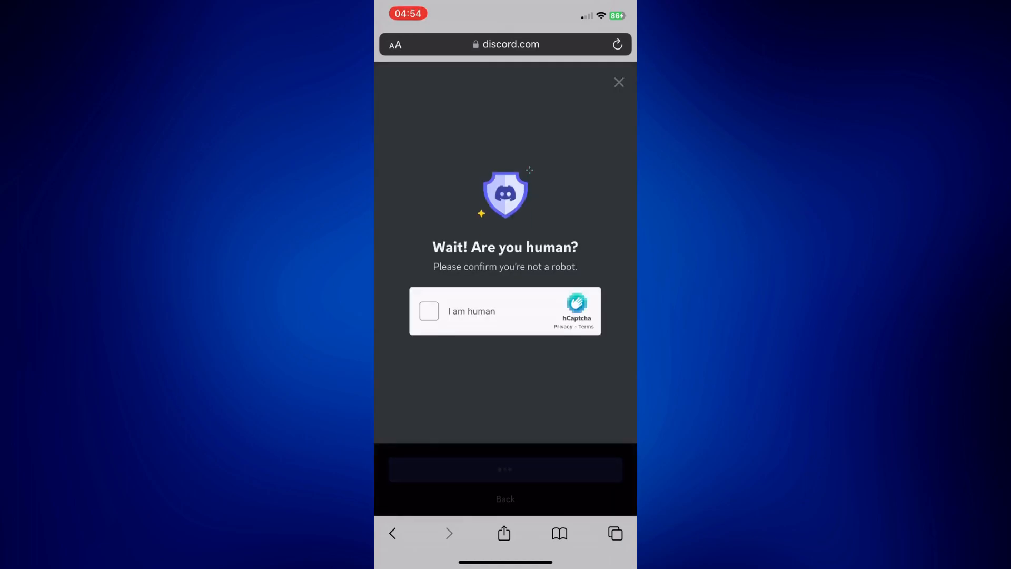
pyautogui.click(428, 311)
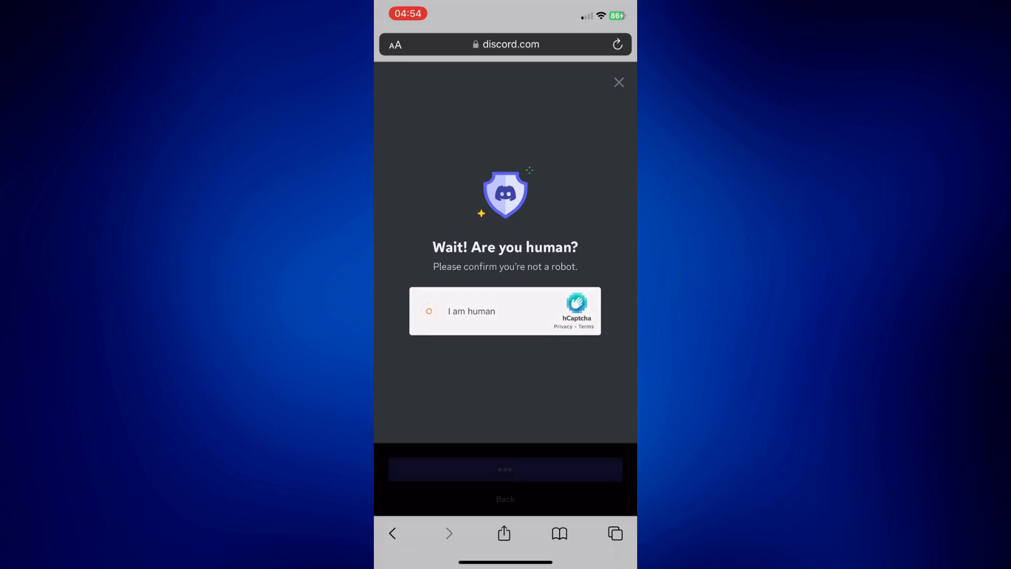
pyautogui.click(428, 311)
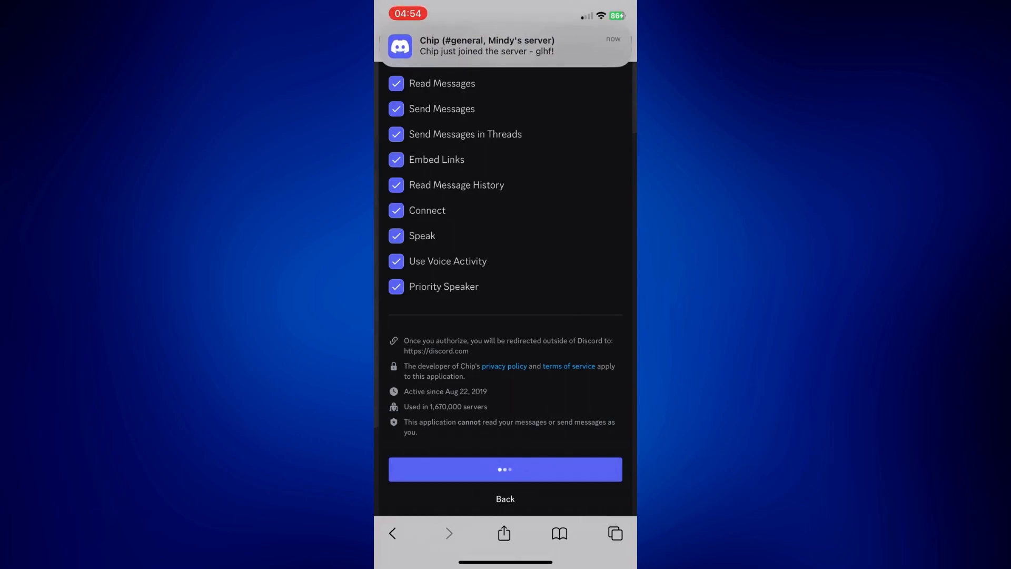
pyautogui.click(505, 469)
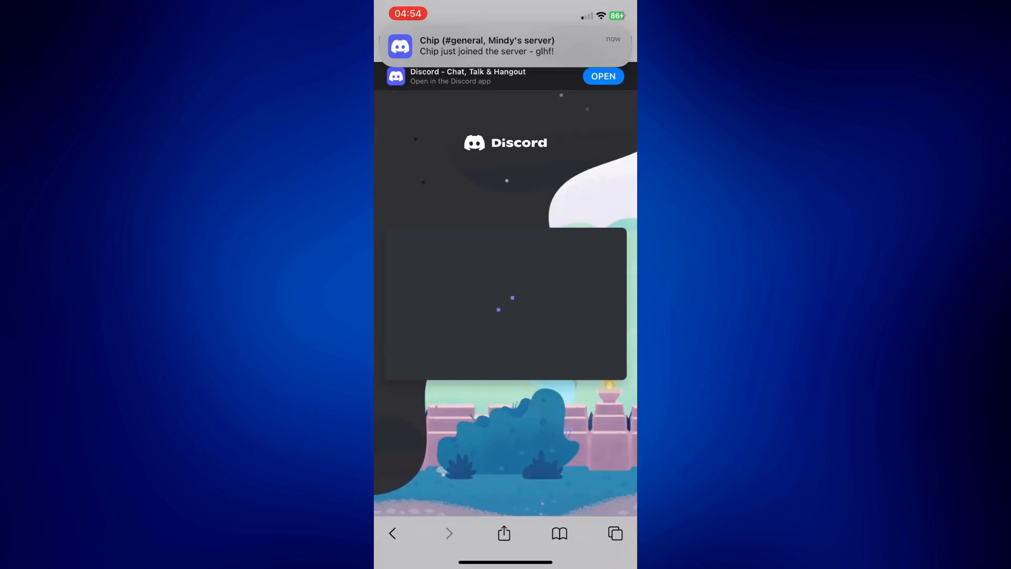